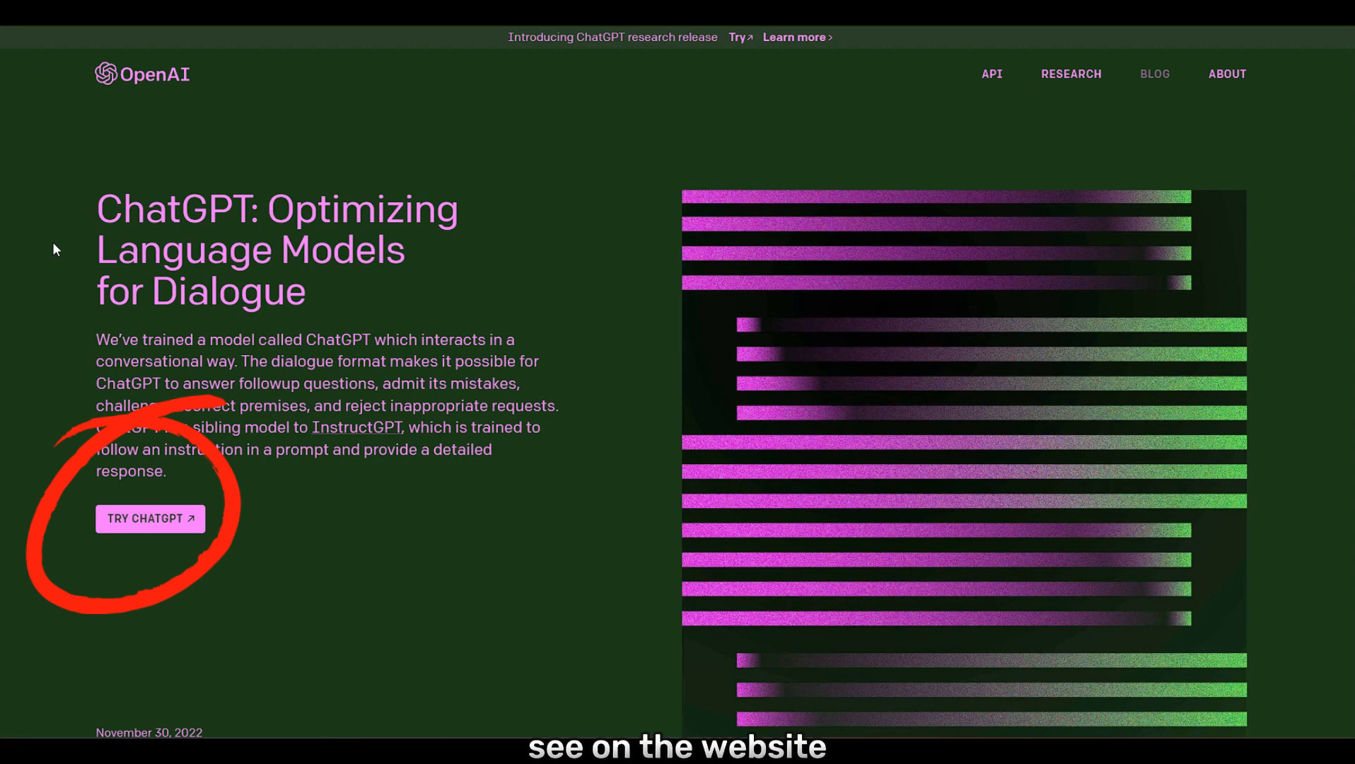
Step: Send the pasted Free Research Preview notice with a request to explain it in a fun conversational way
scroll("down", 3)
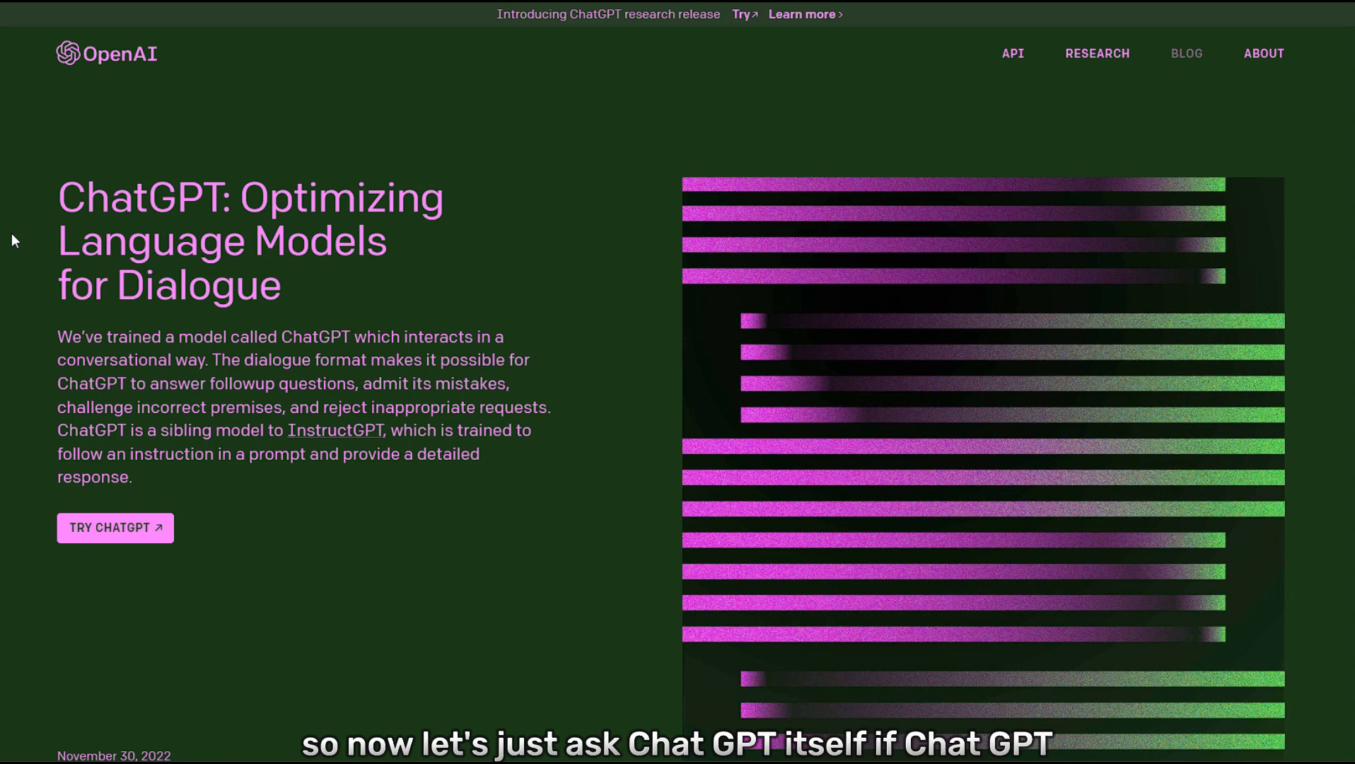
left_click(114, 527)
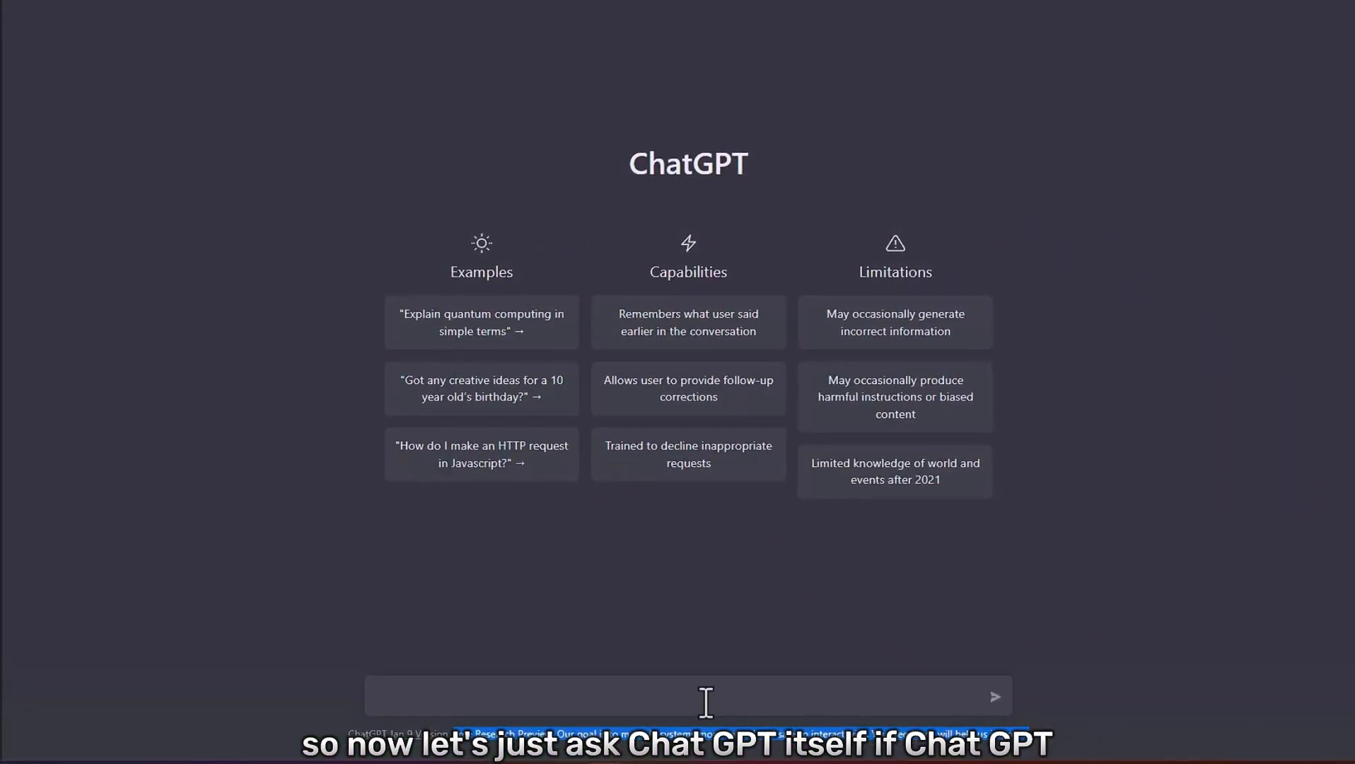
type("Free Research Preview. Our goal is to make AI systems more natural and safe to interact with. Your feedback will help us improve.")
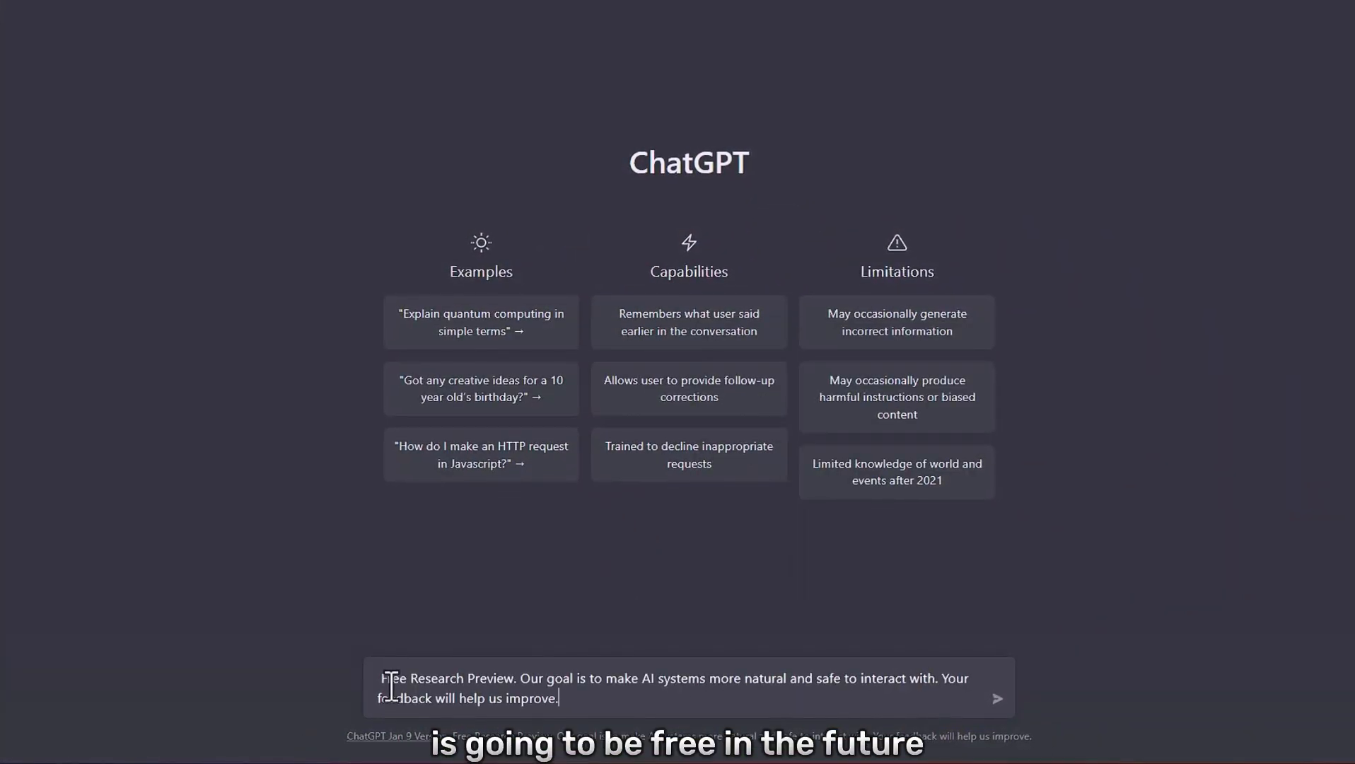
type("ex")
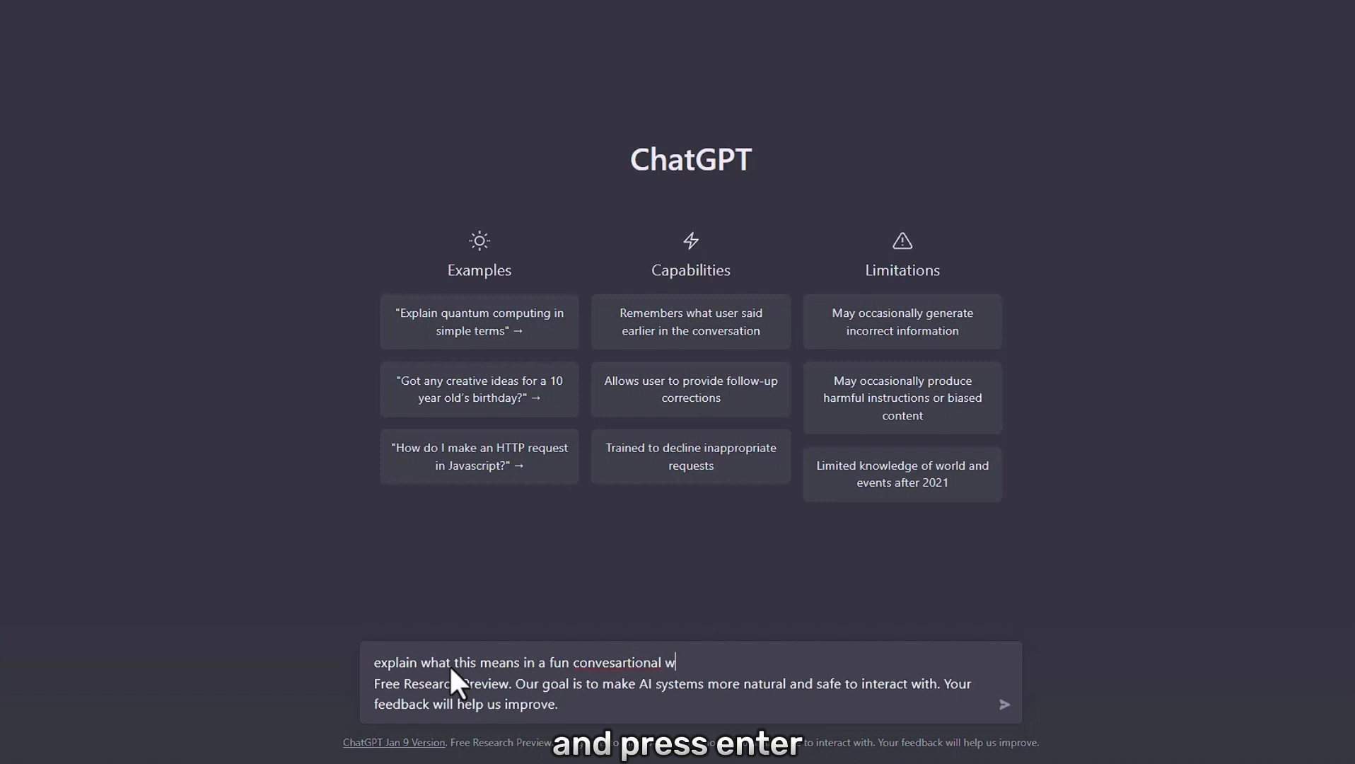
key("Enter")
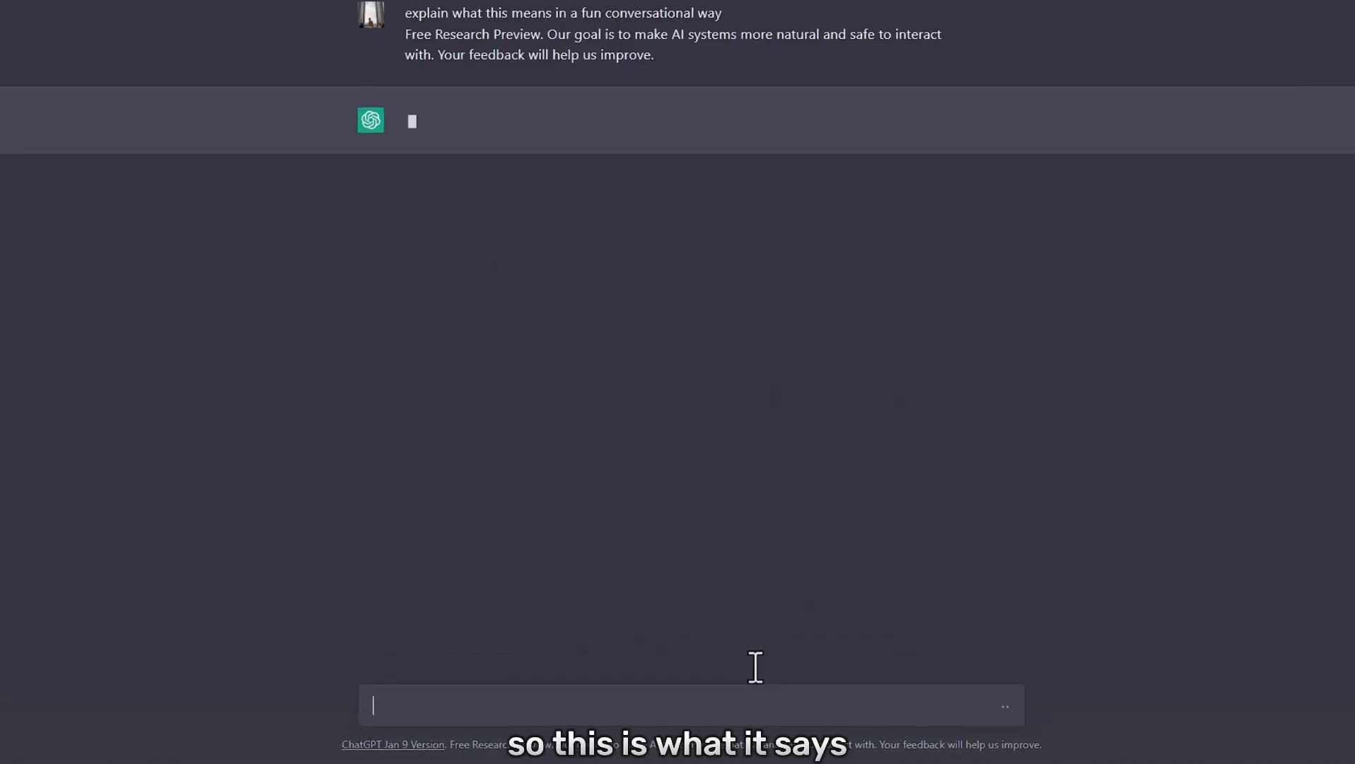